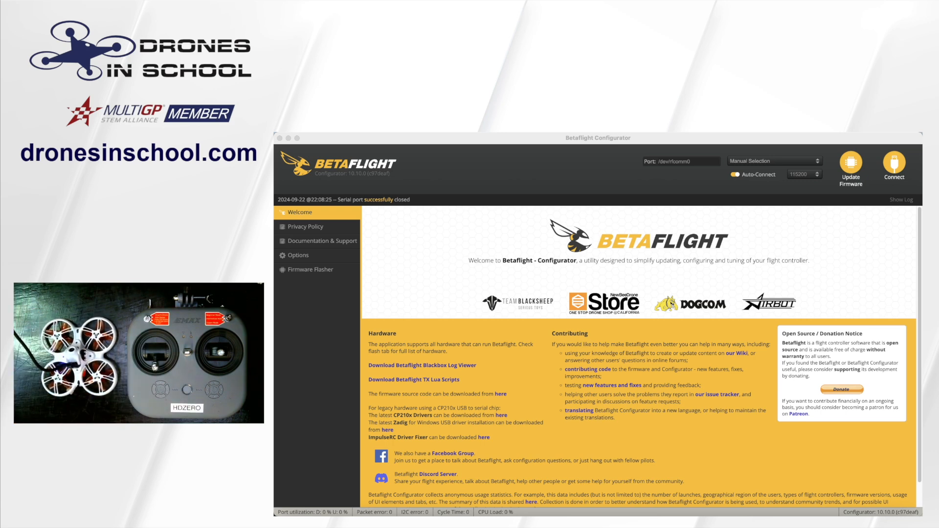
Connect to the drone's flight controller over USB to show its setup page
click(893, 166)
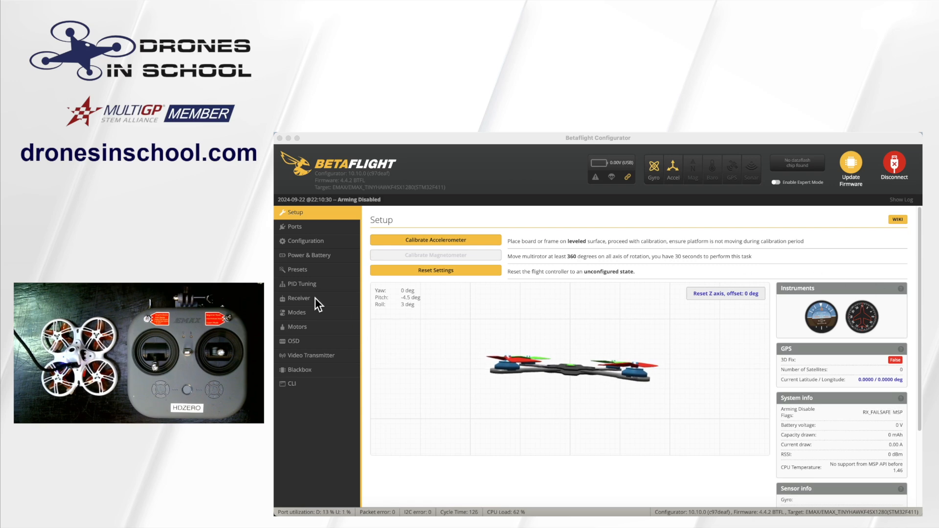
Open the Receiver page and send a Bind Receiver request to put the drone in bind mode
click(298, 298)
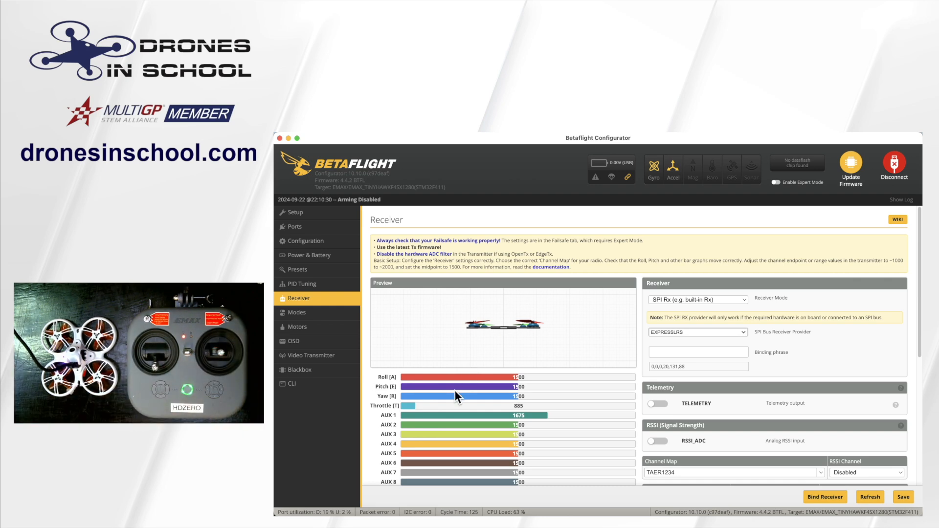
mouse_move(789, 417)
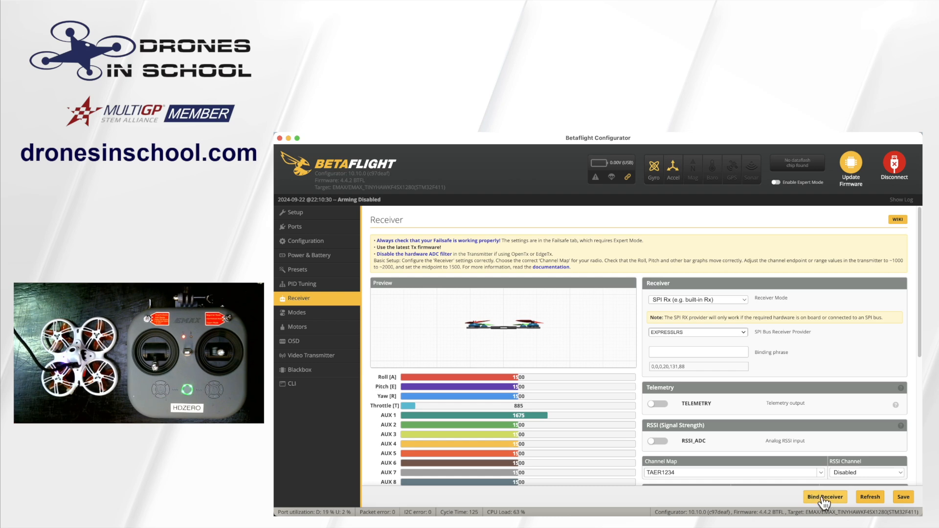
click(825, 496)
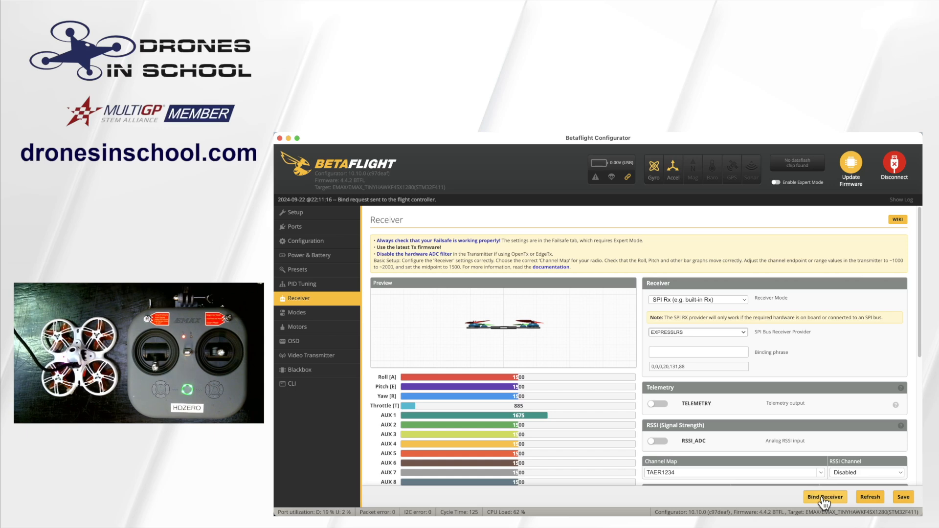